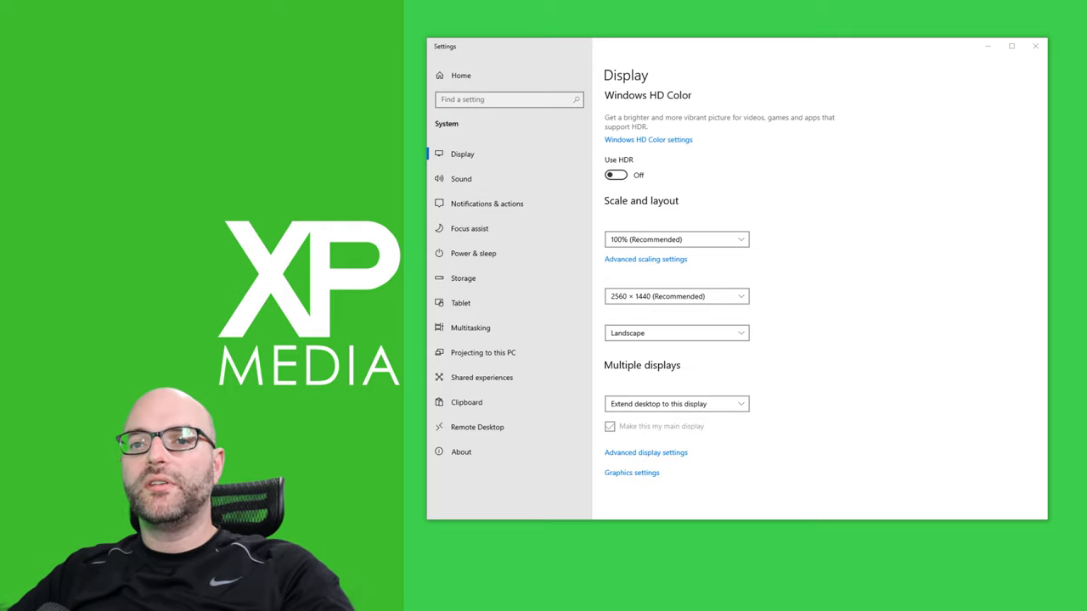
- Show advanced display details for the LG HDR QHD monitor at 2560×1440, 144 Hz
right_click(530, 26)
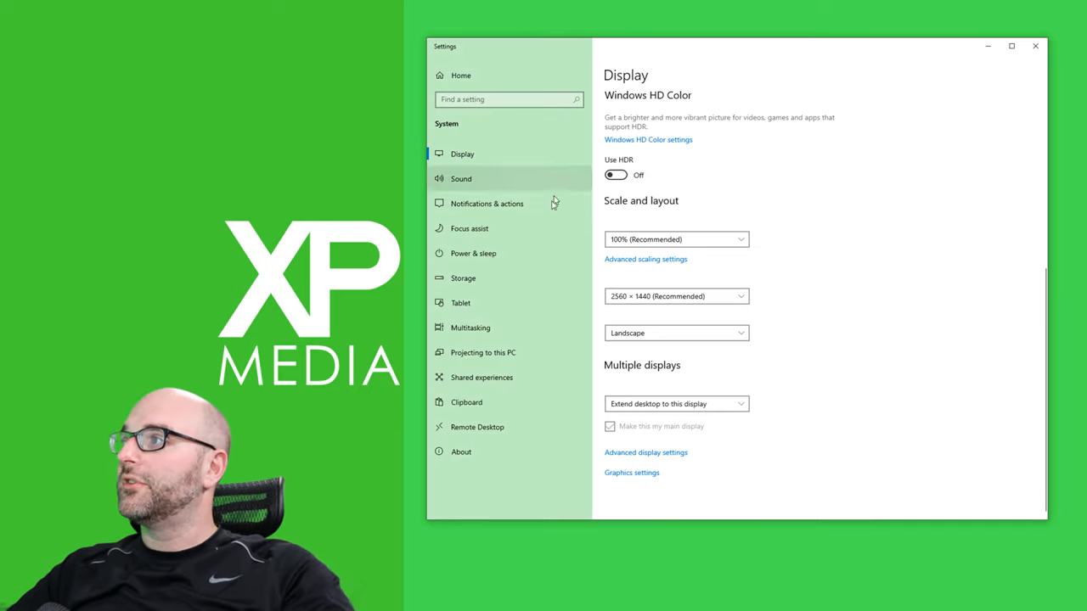
mouse_move(776, 292)
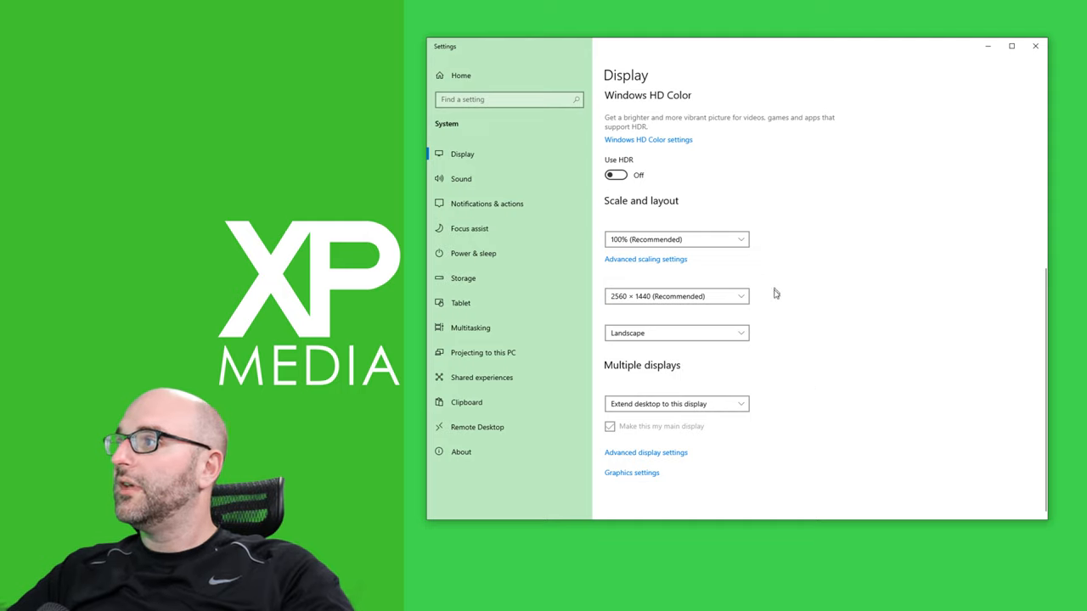
mouse_move(741, 361)
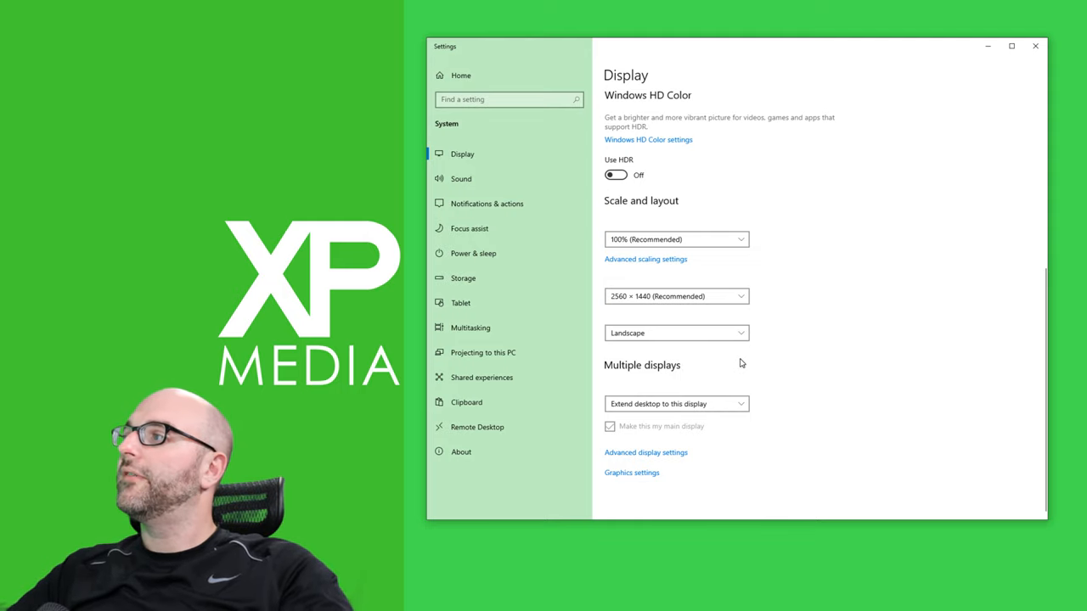
mouse_move(728, 368)
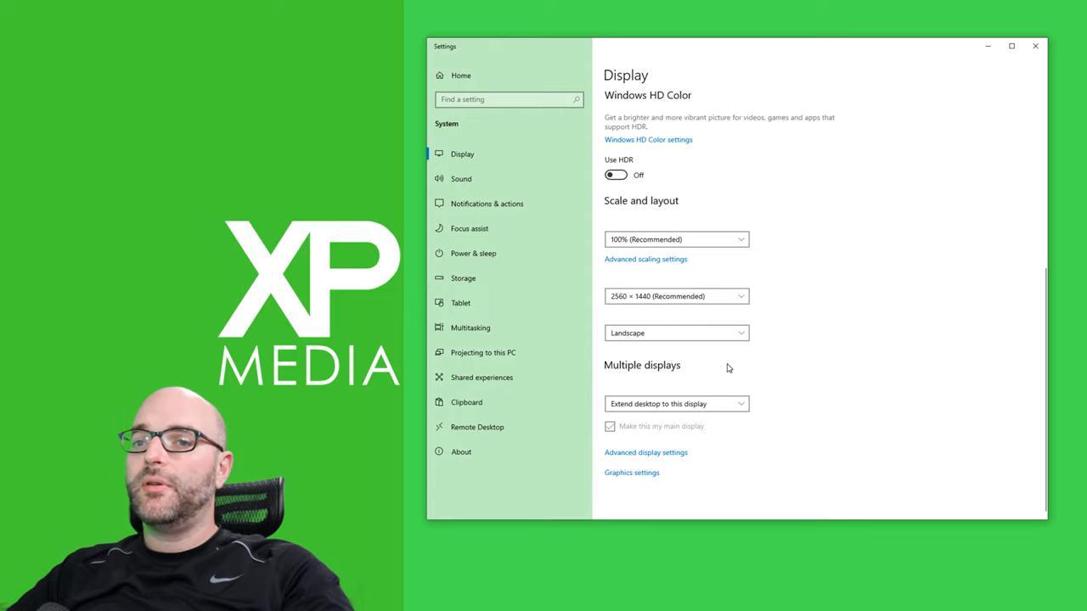
mouse_move(688, 456)
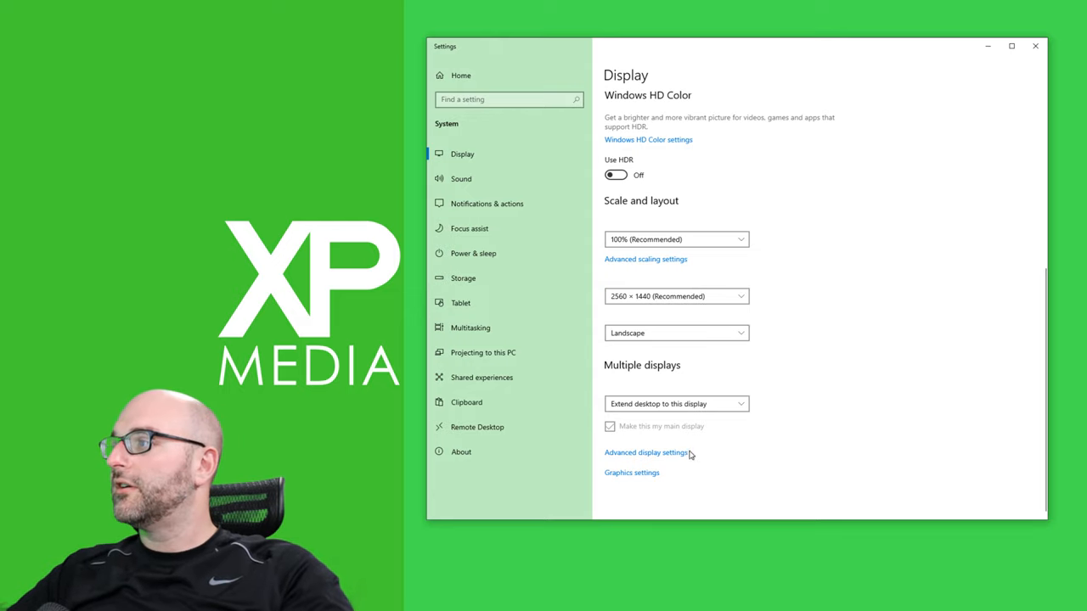
left_click(646, 453)
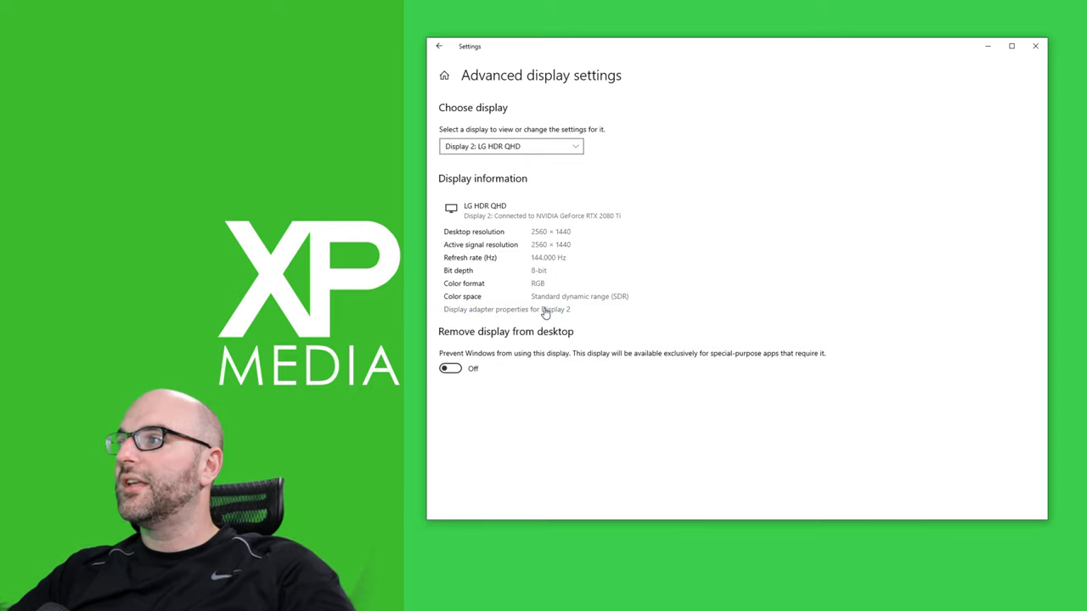
- List Display 2's monitor refresh rates from 59 to 144 Hertz, with 144 in use
left_click(530, 309)
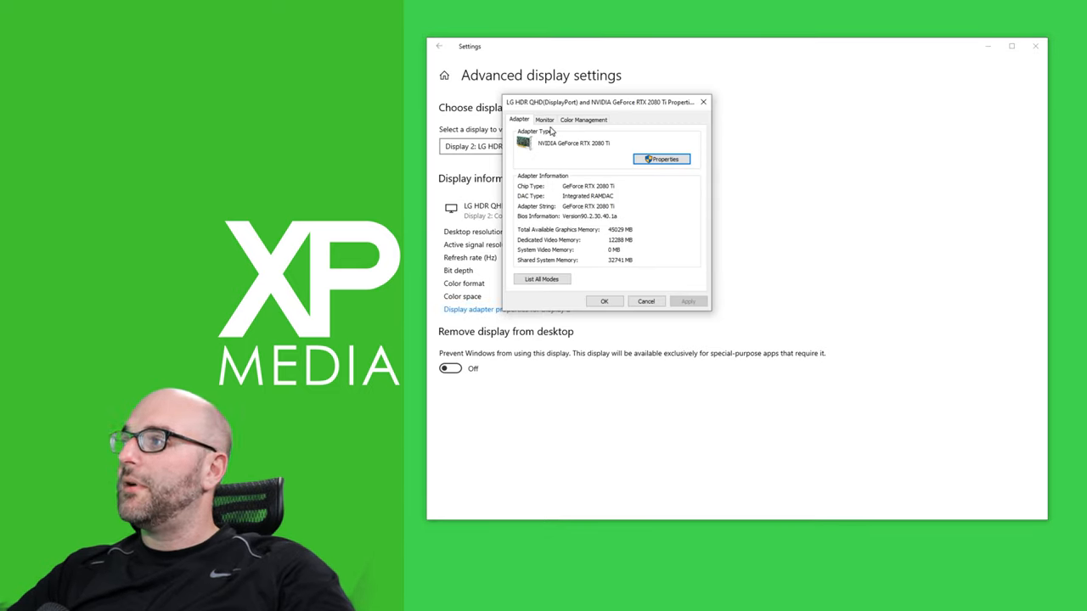
left_click(545, 119)
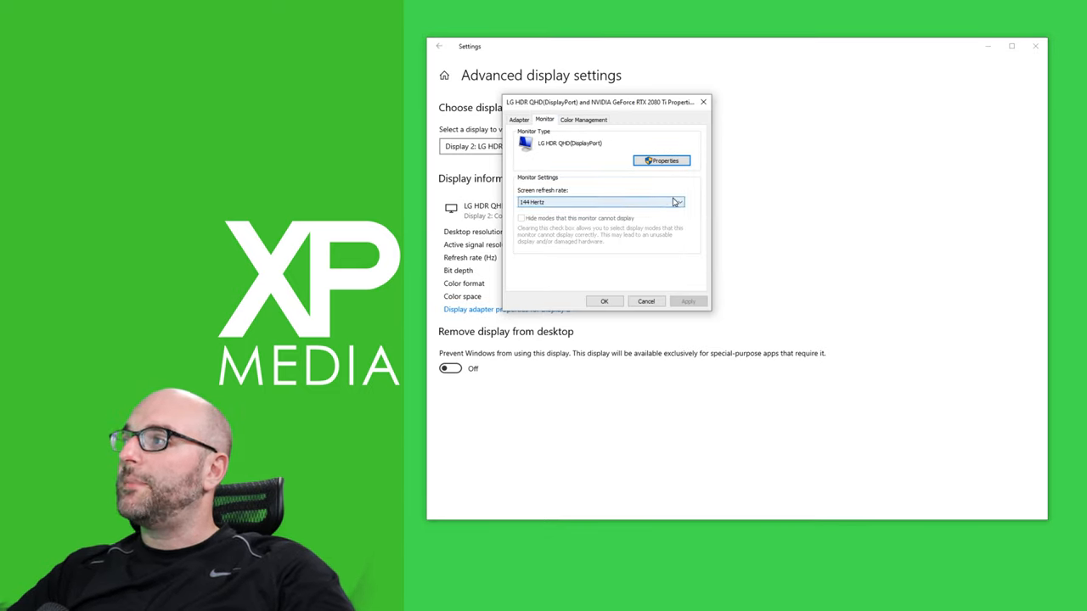
left_click(681, 202)
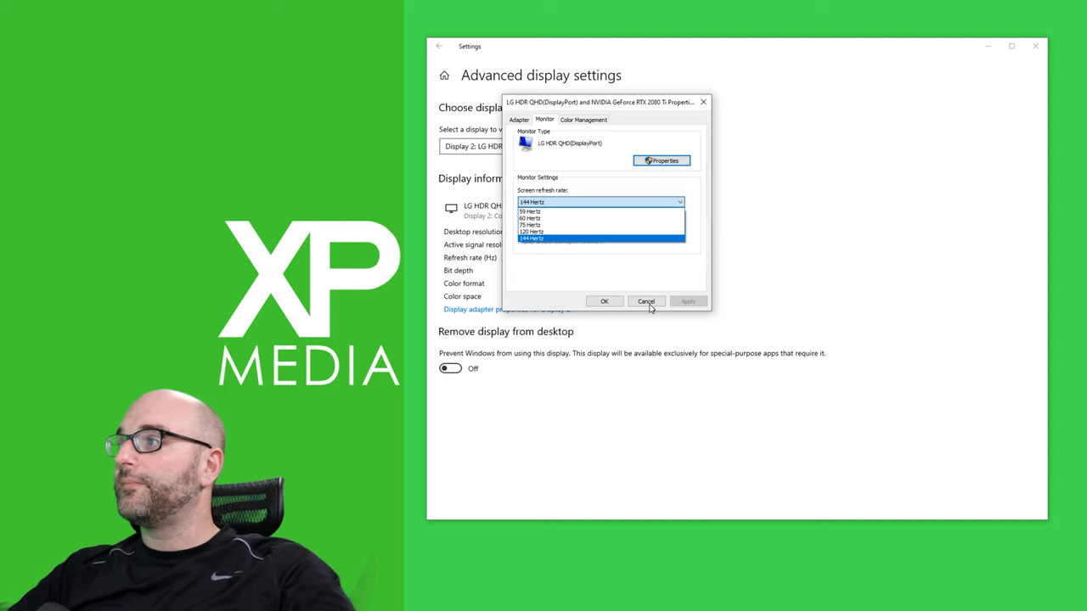
- Cancel the monitor properties and view Power & sleep, where sleep is set to never
left_click(646, 300)
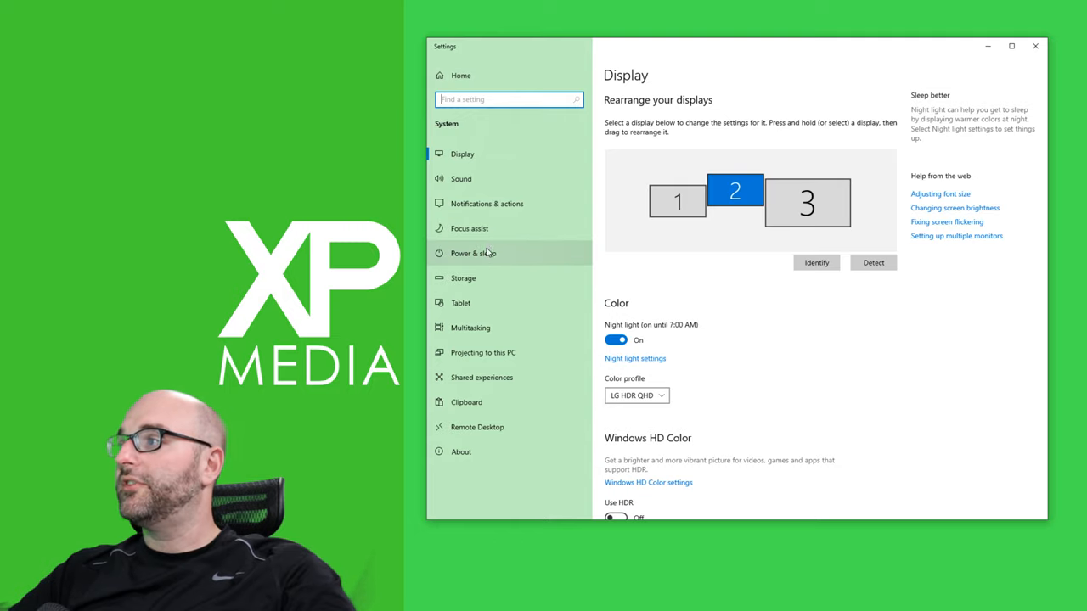
left_click(472, 253)
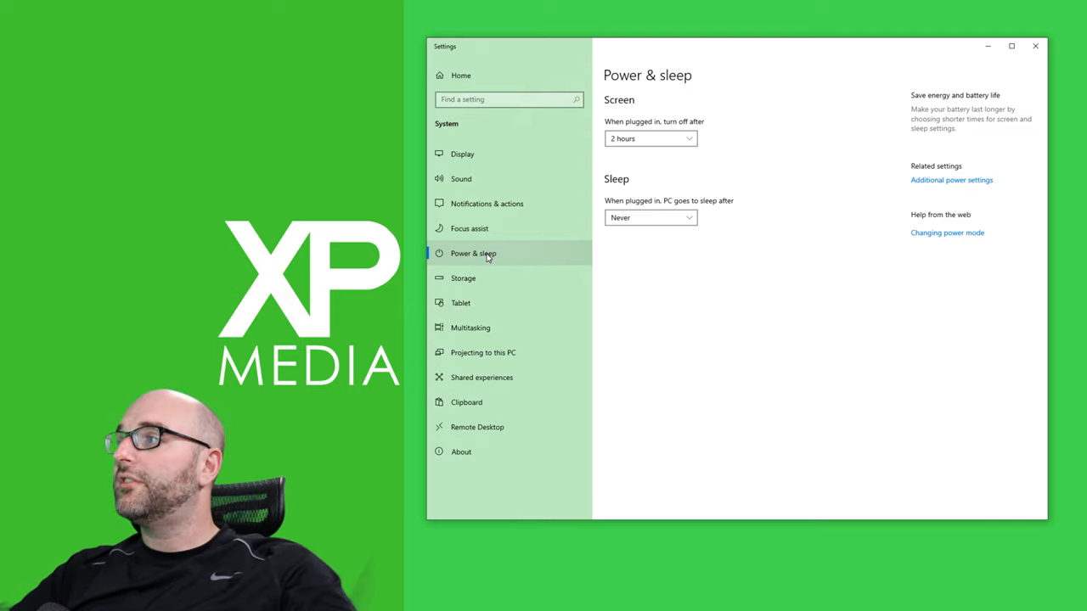
mouse_move(550, 268)
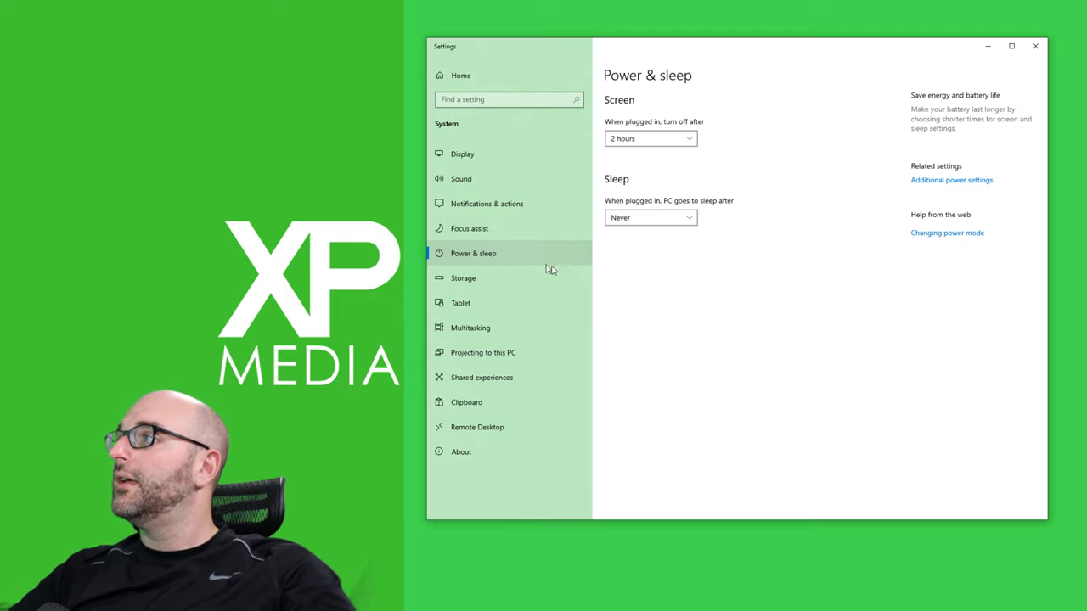
mouse_move(964, 190)
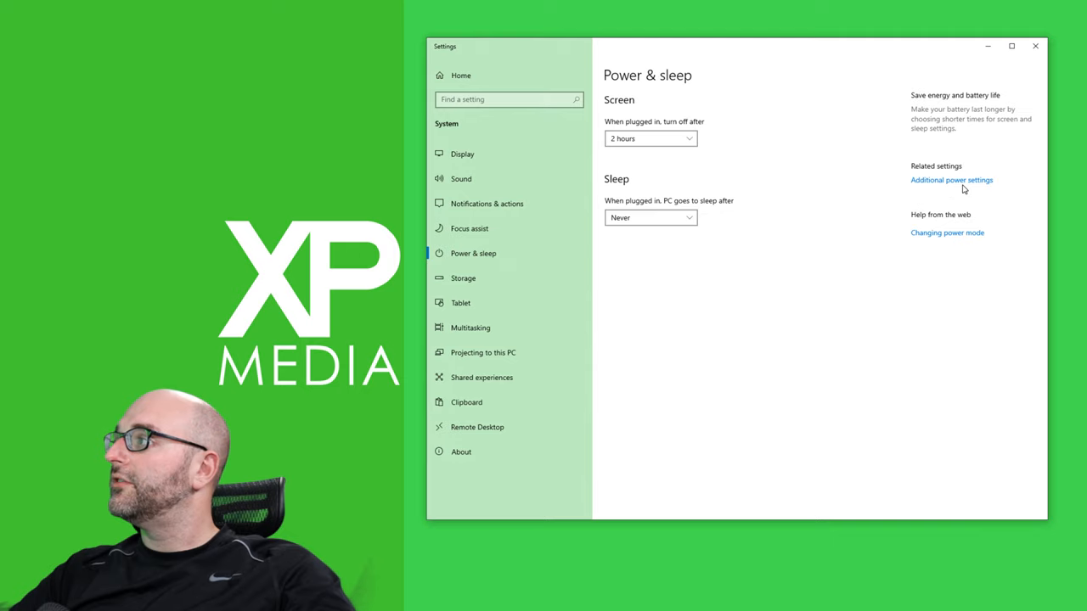
- Expand the additional power plans and select AMD Ryzen High Performance
left_click(952, 179)
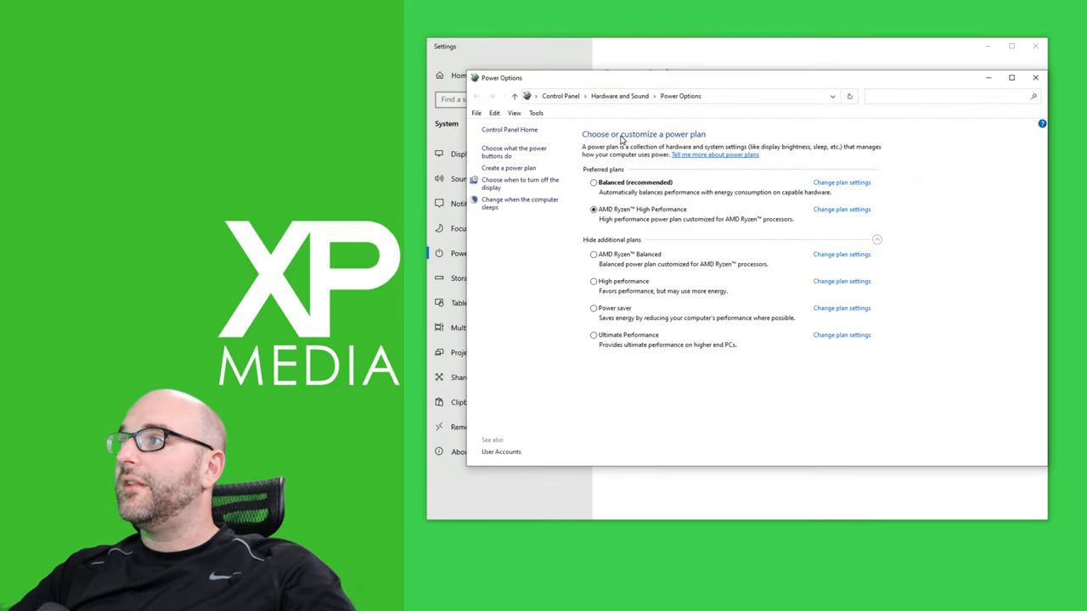
mouse_move(688, 150)
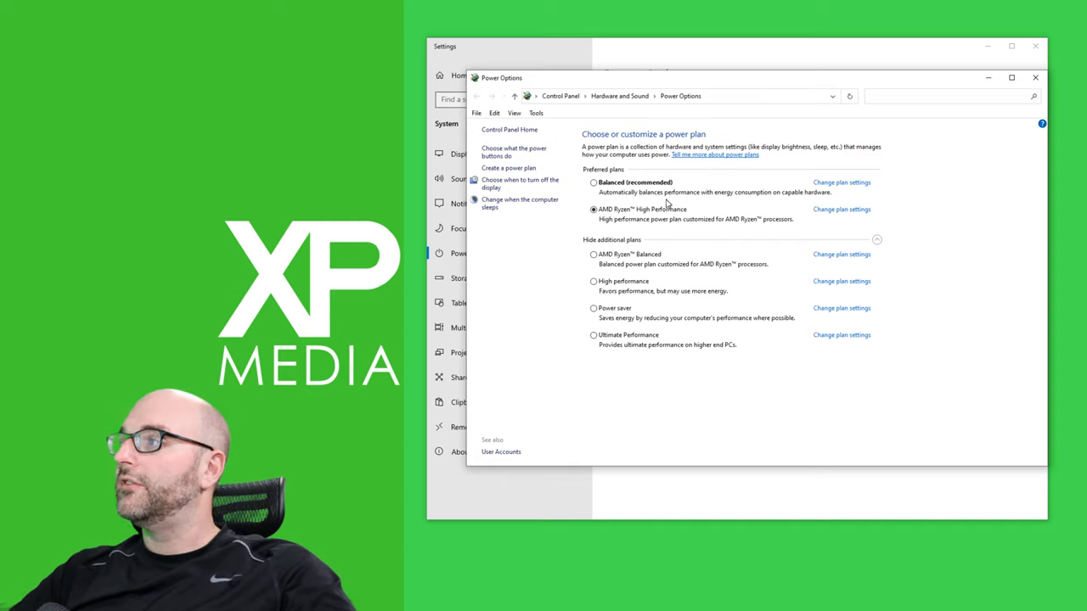
mouse_move(658, 219)
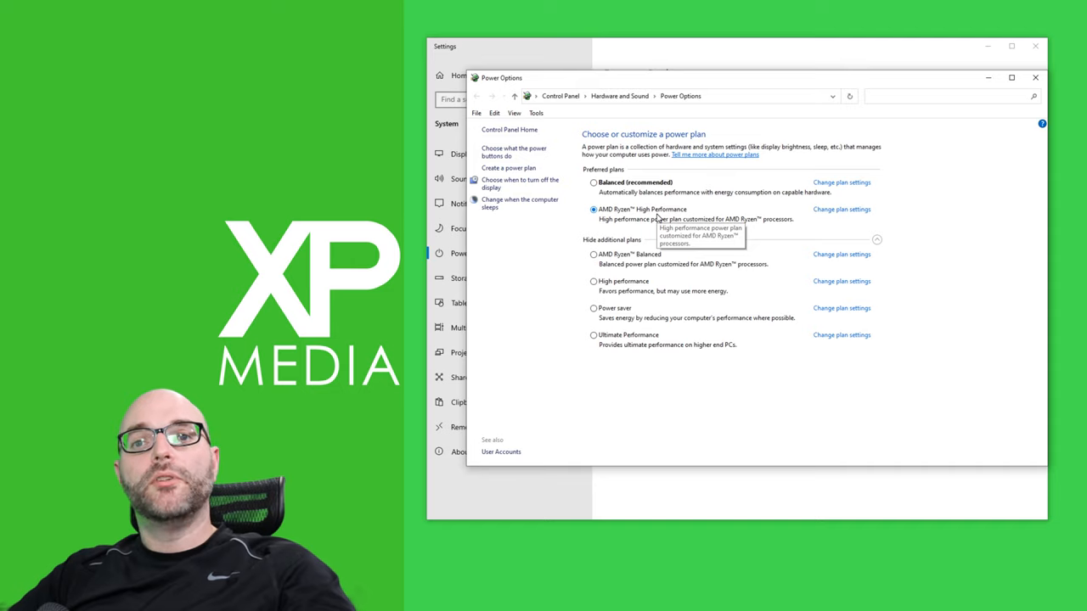
mouse_move(650, 294)
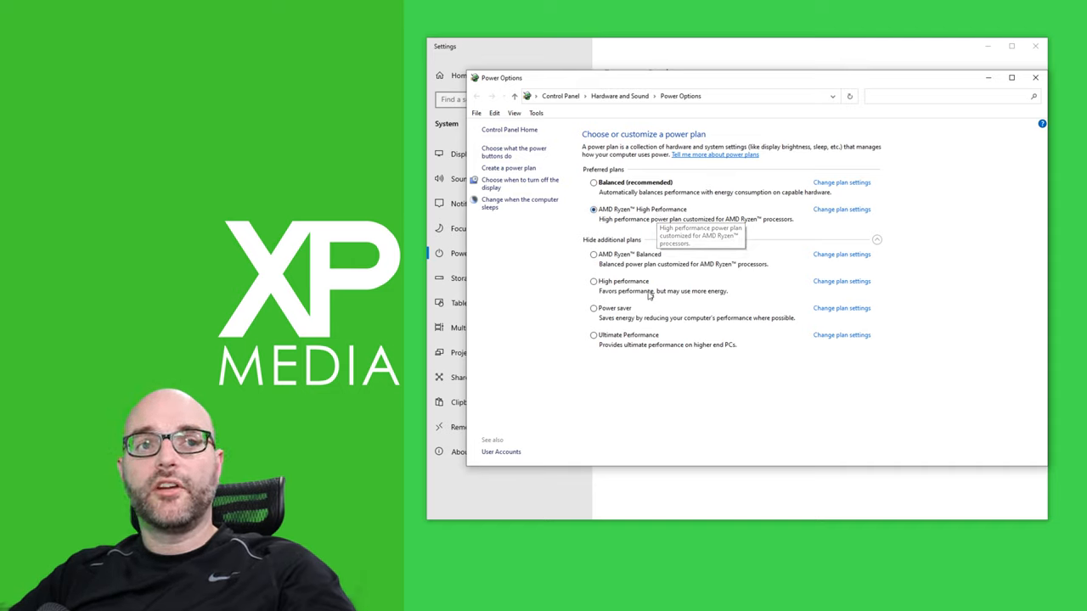
mouse_move(671, 221)
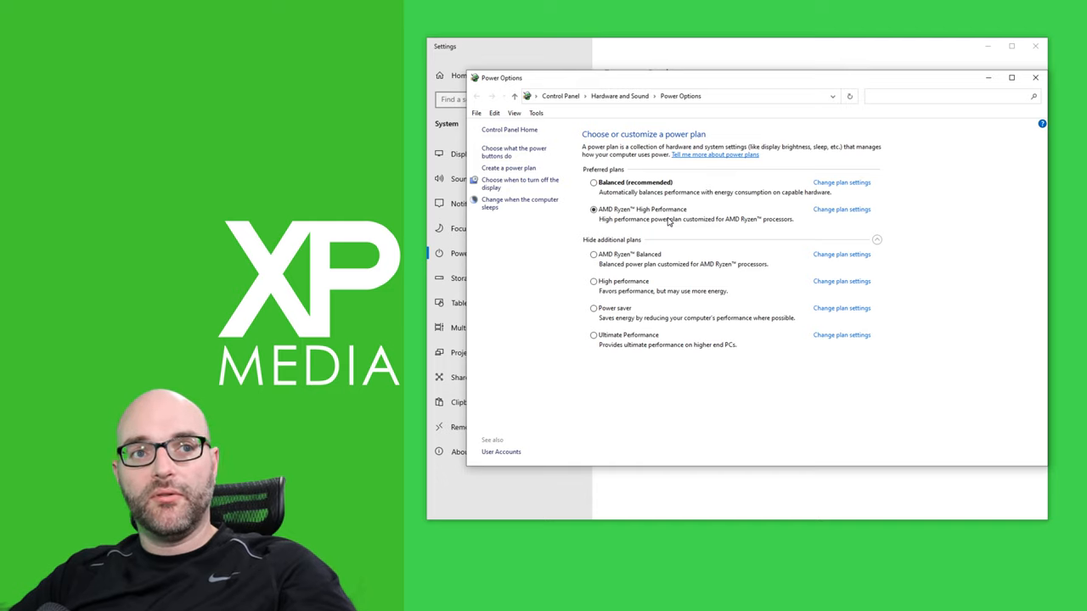
mouse_move(718, 291)
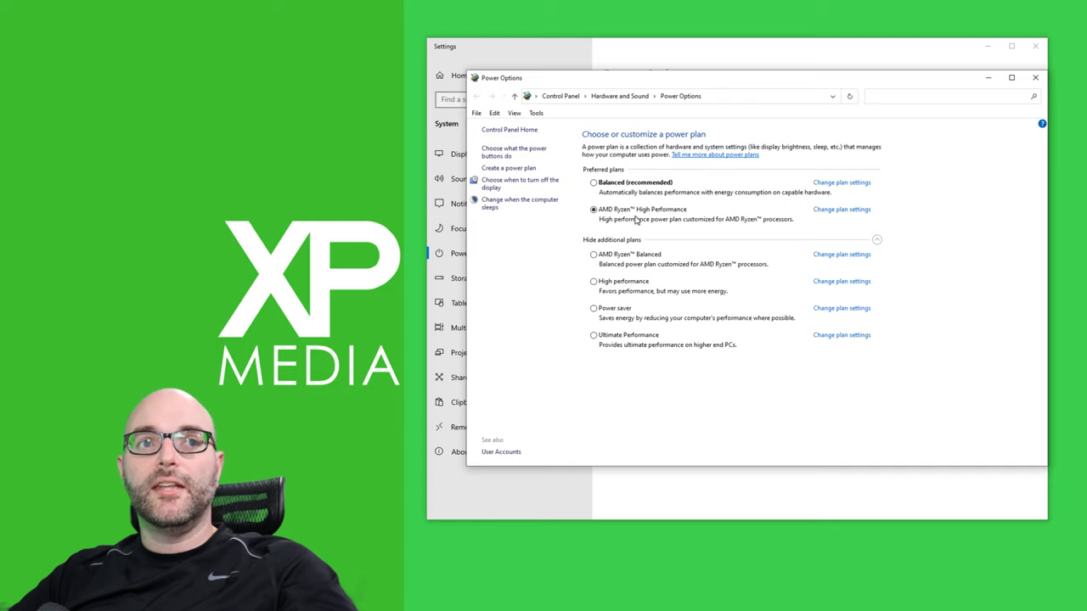
mouse_move(633, 219)
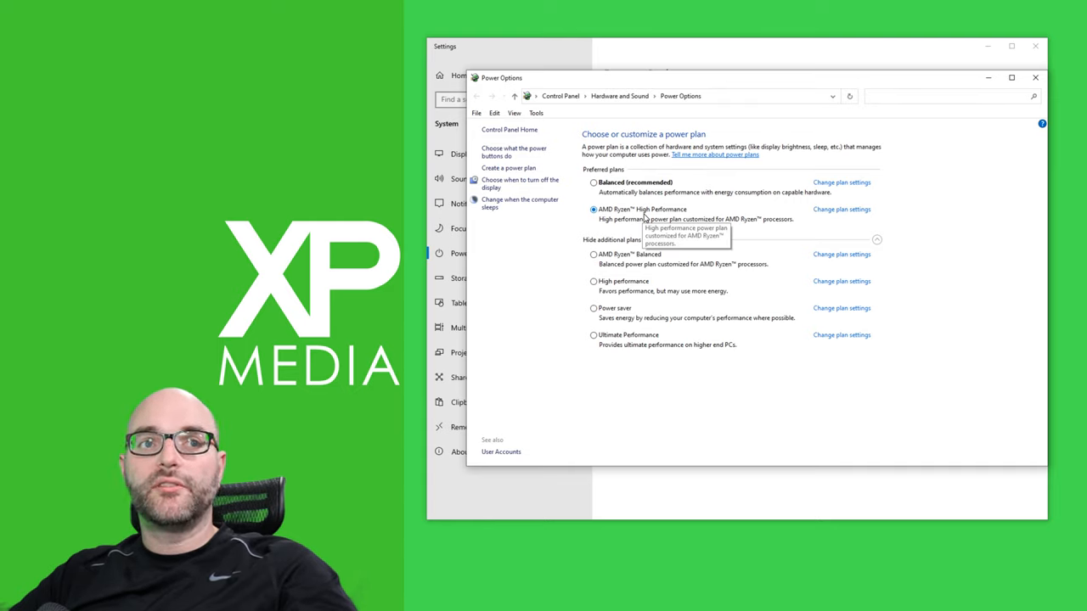
mouse_move(624, 244)
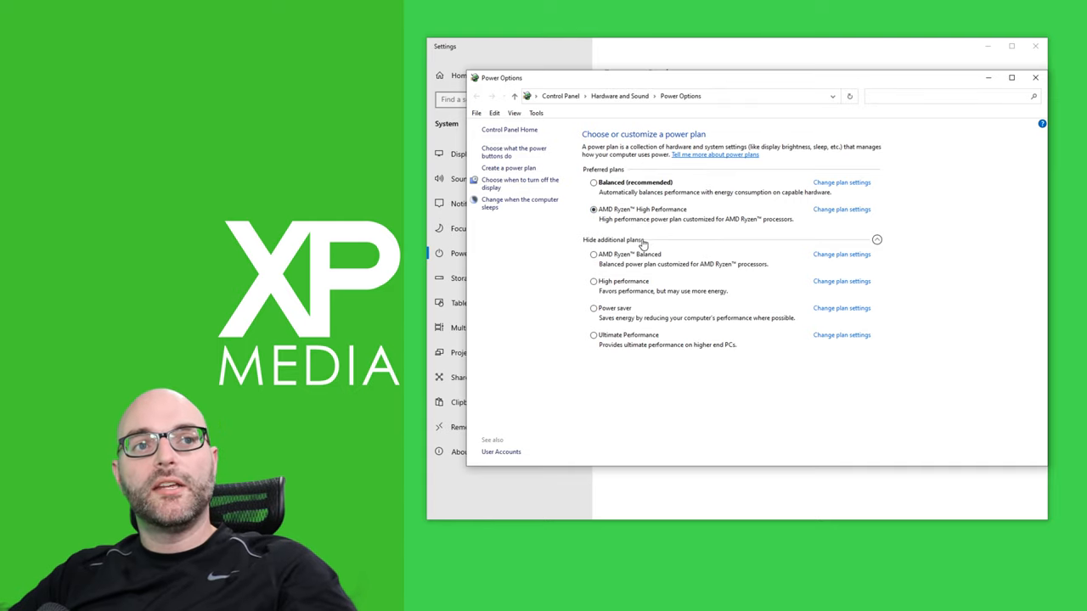
mouse_move(647, 270)
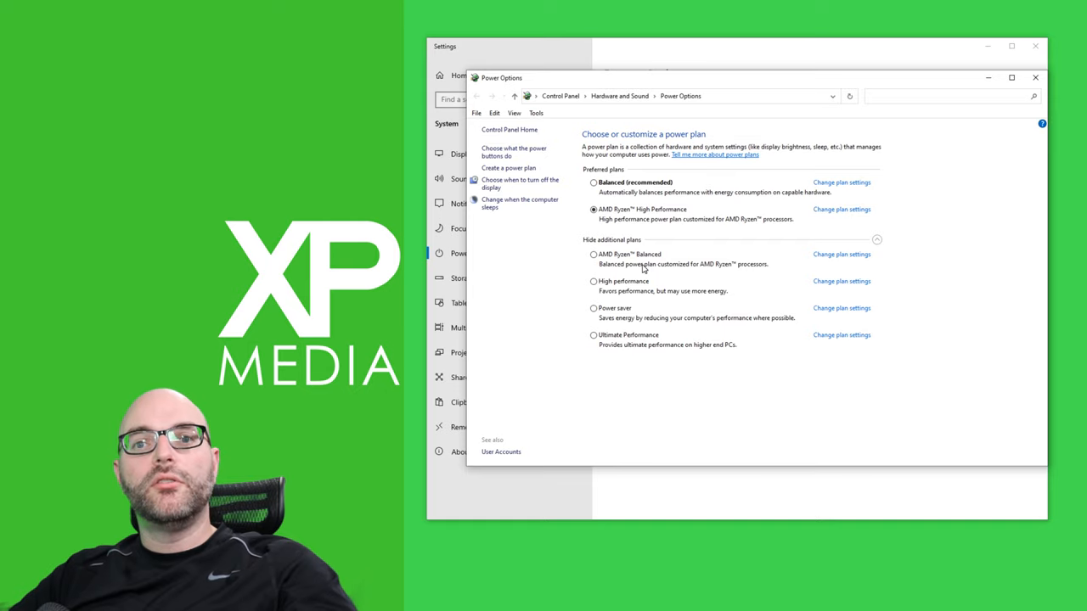
mouse_move(620, 284)
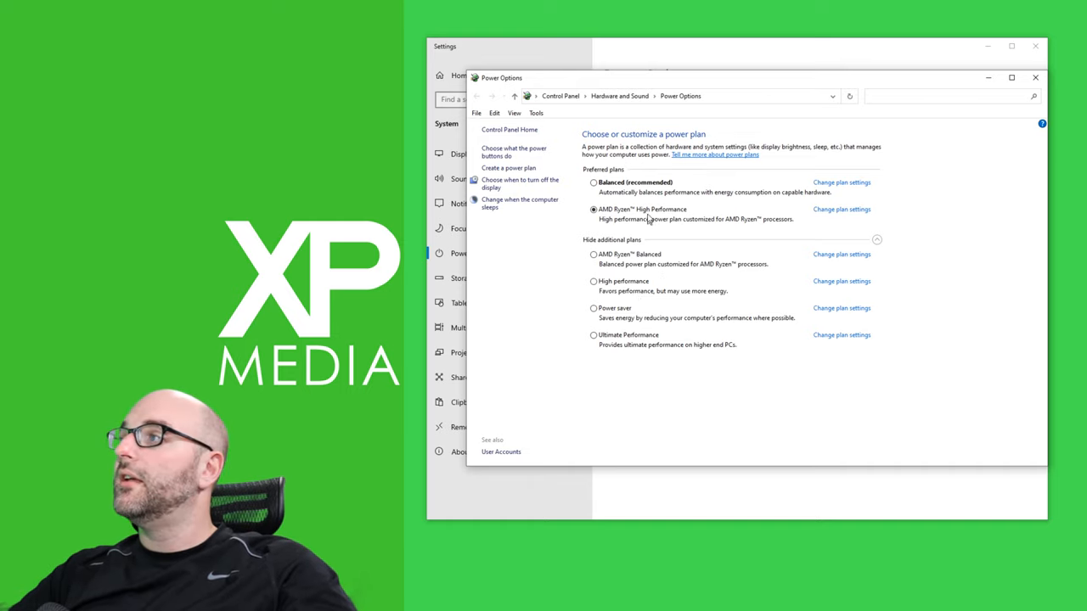
mouse_move(642, 257)
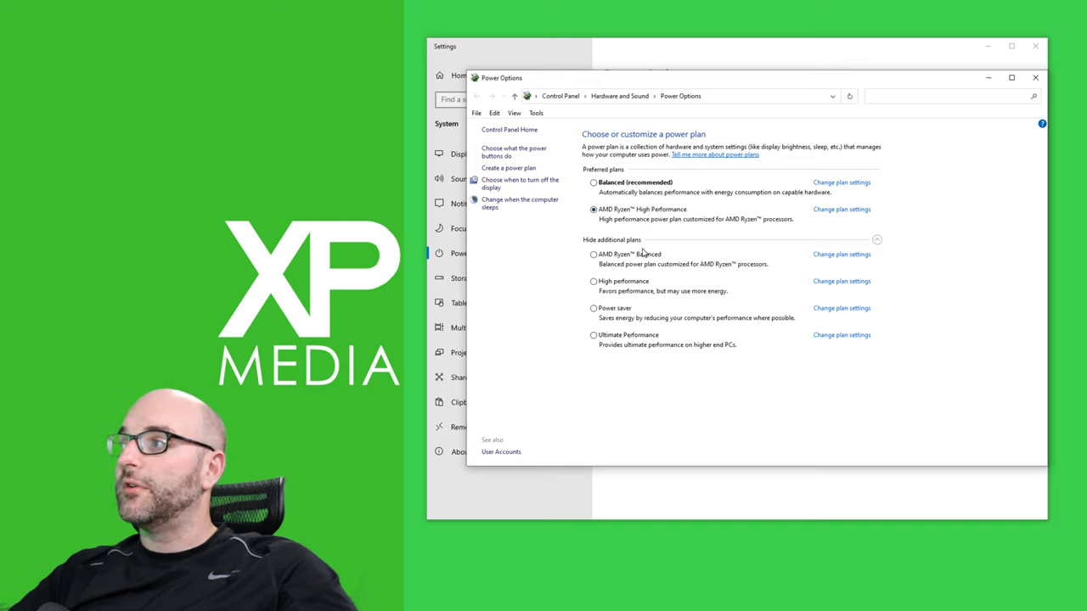
mouse_move(642, 258)
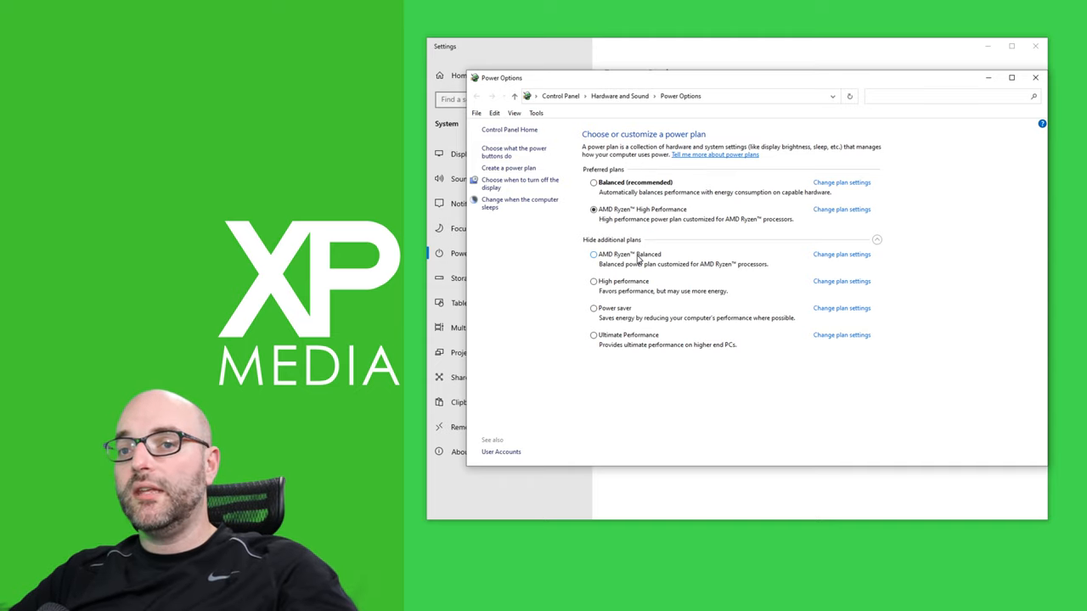
mouse_move(624, 288)
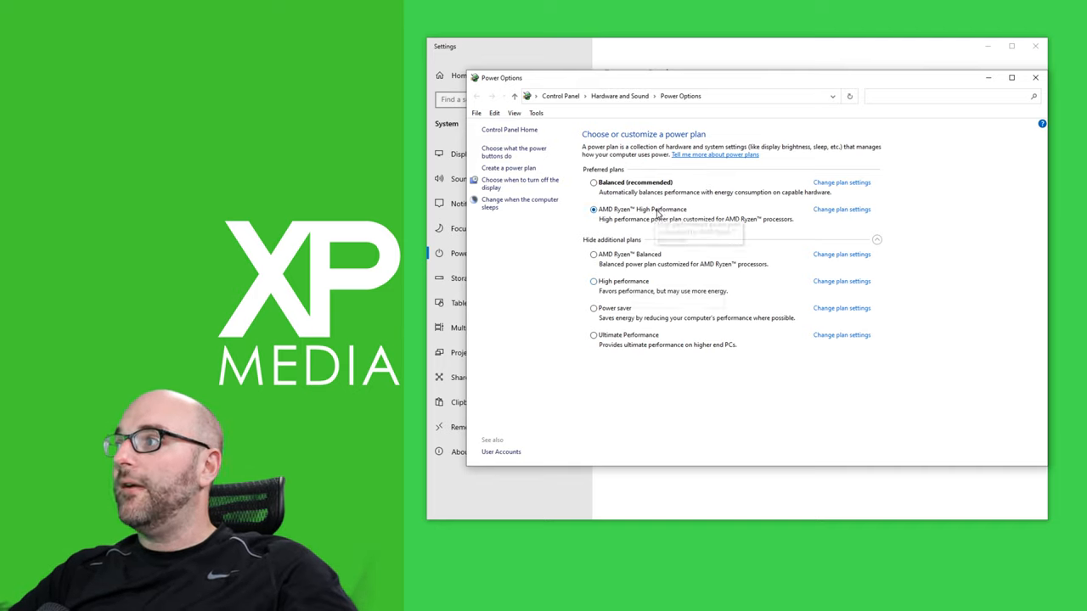
mouse_move(655, 214)
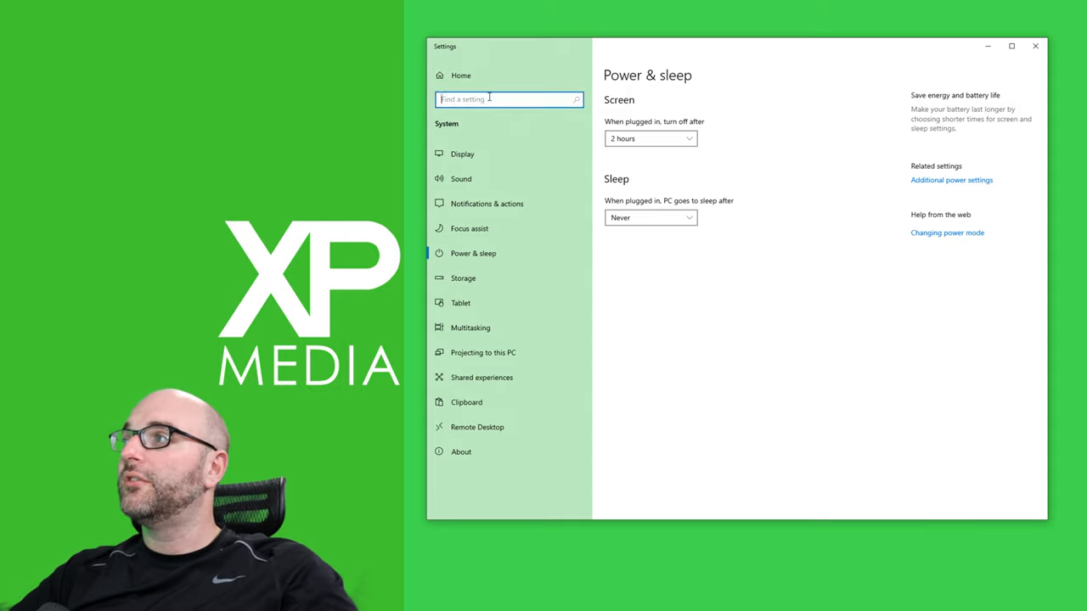
- Search 'mouse' to reach Mouse settings and its Additional mouse options
type("mouse")
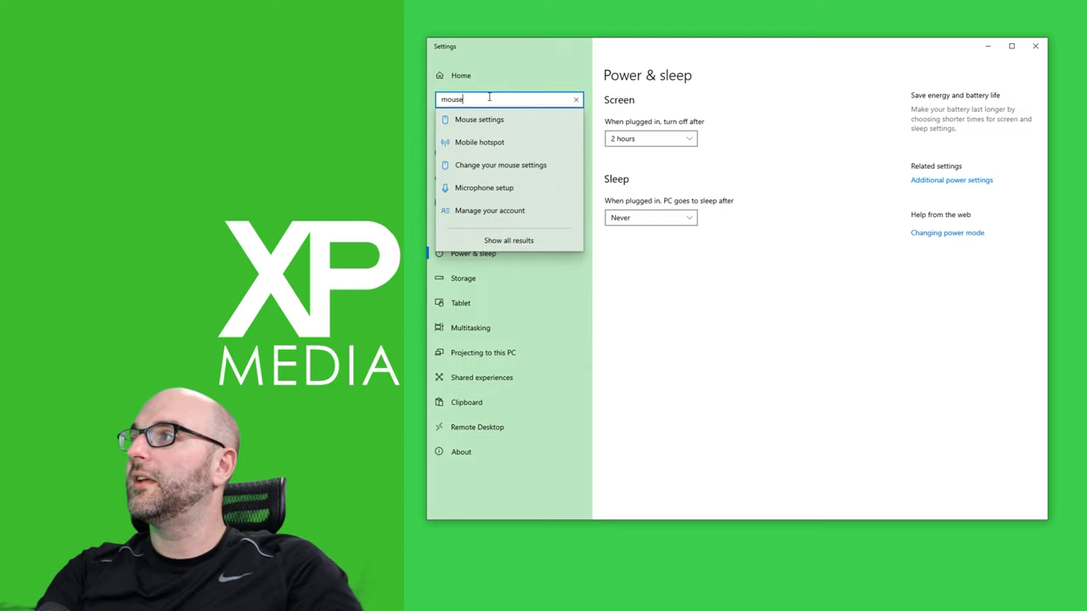
left_click(480, 119)
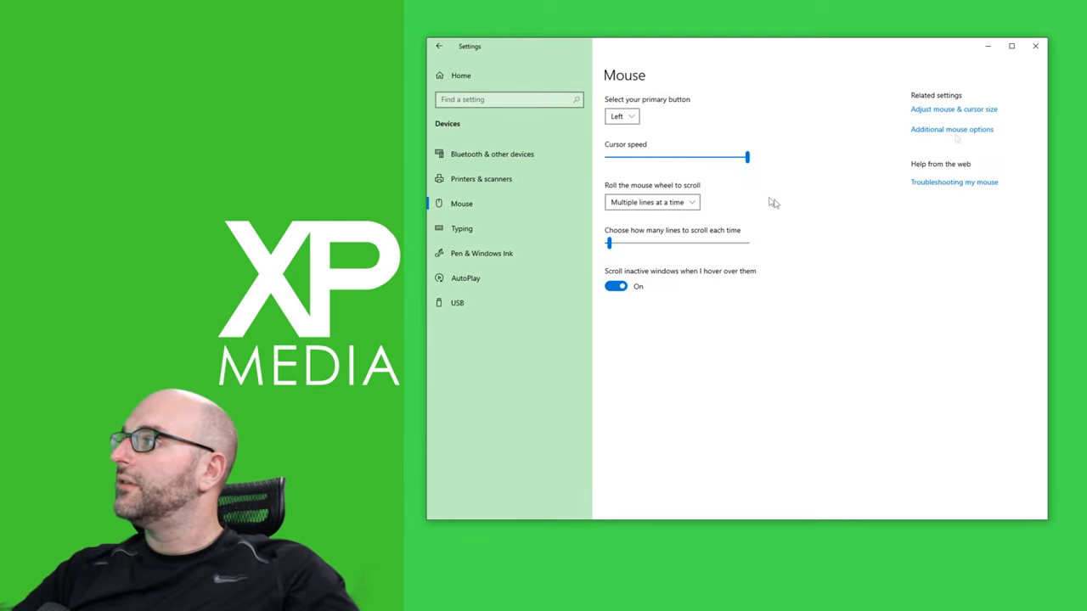
mouse_move(962, 134)
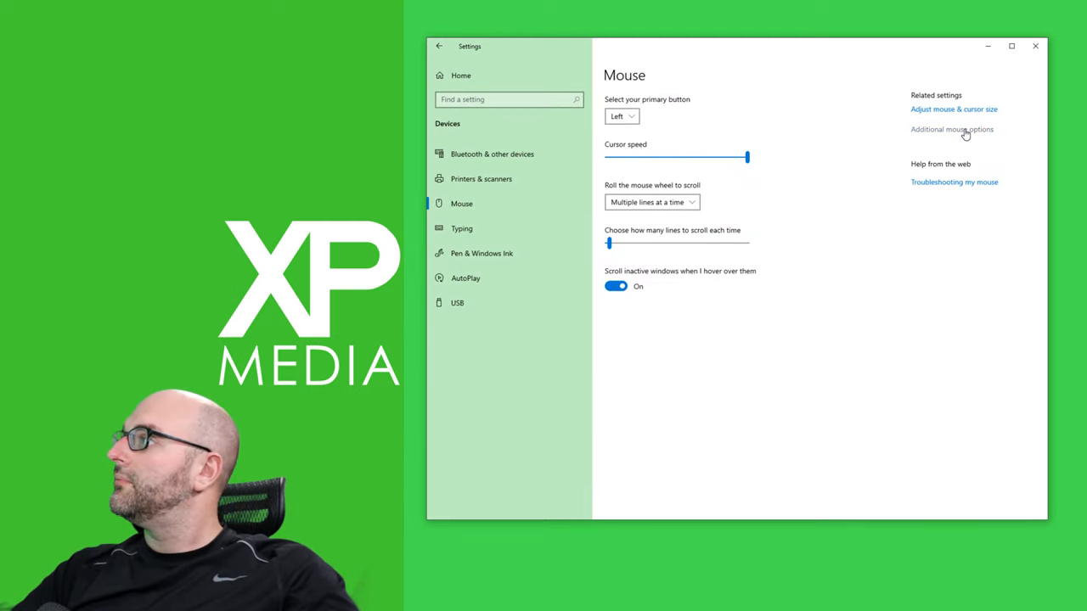
left_click(954, 129)
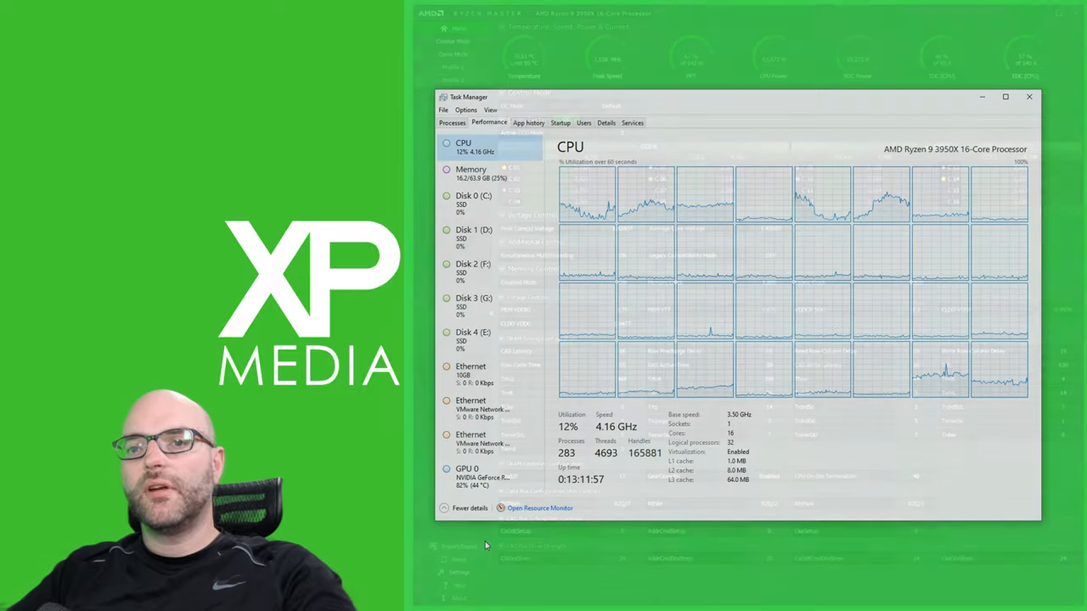
left_click(1026, 105)
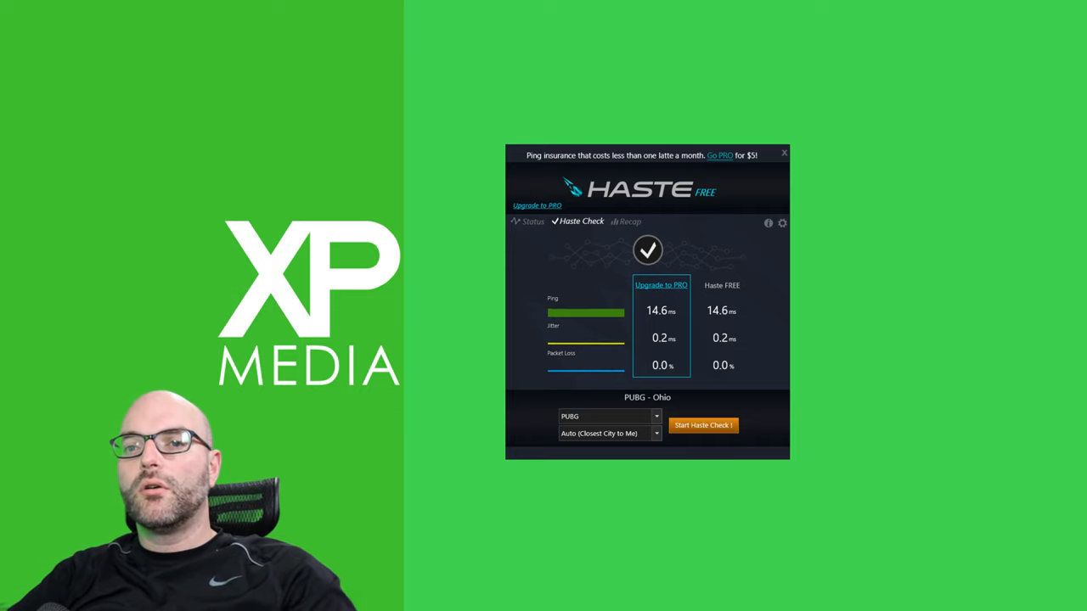
- Run a Haste check for PUBG on Ohio servers, showing ping, jitter and packet loss
left_click(783, 154)
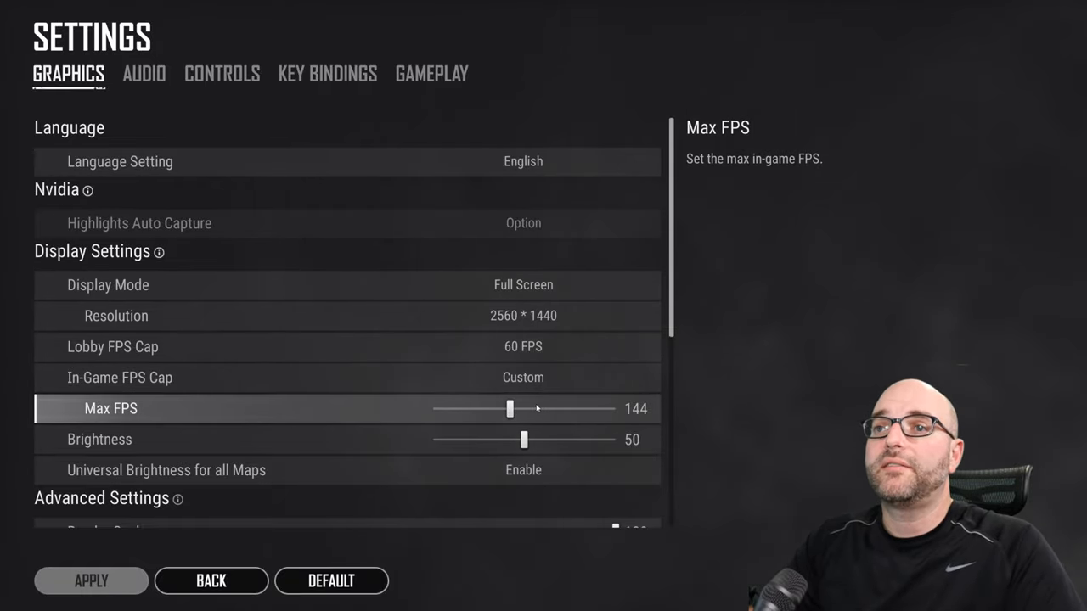
mouse_move(605, 420)
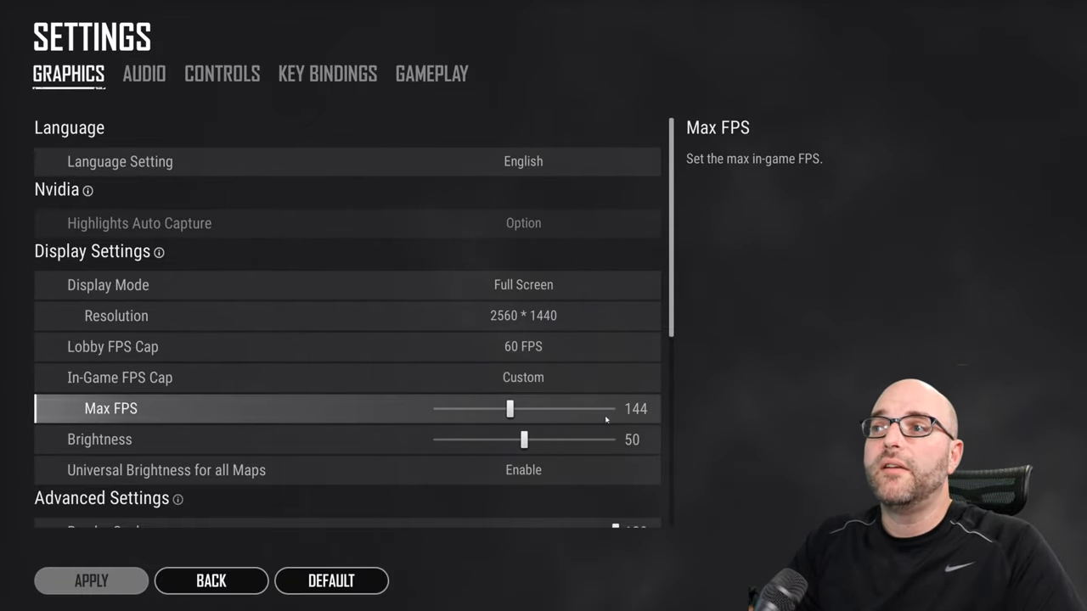
mouse_move(620, 418)
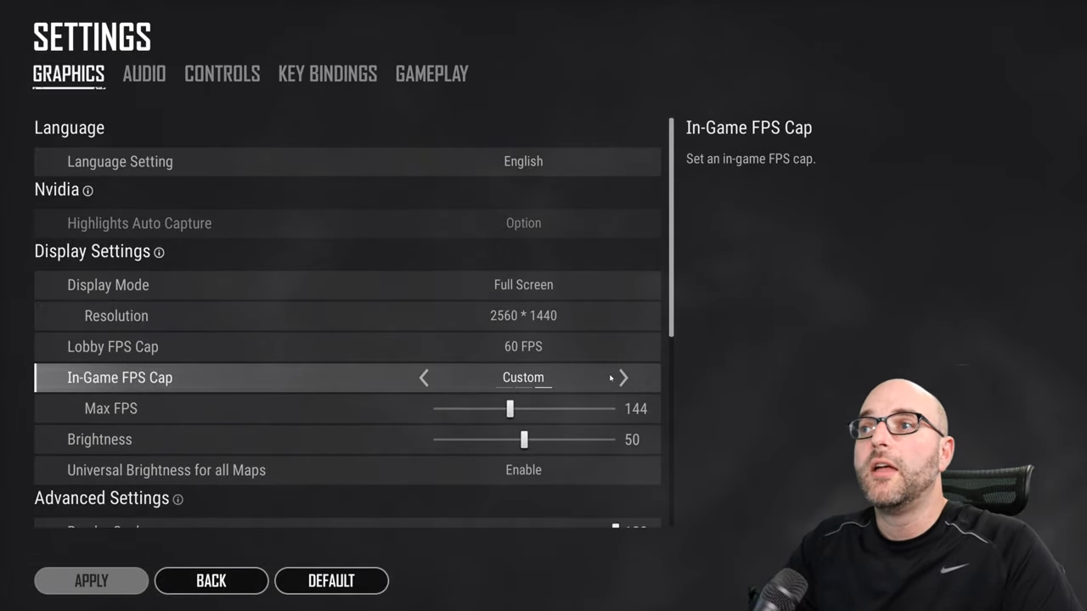
- Cycle the In-Game FPS Cap through Display Based and Custom, ending on Unlimited
left_click(622, 377)
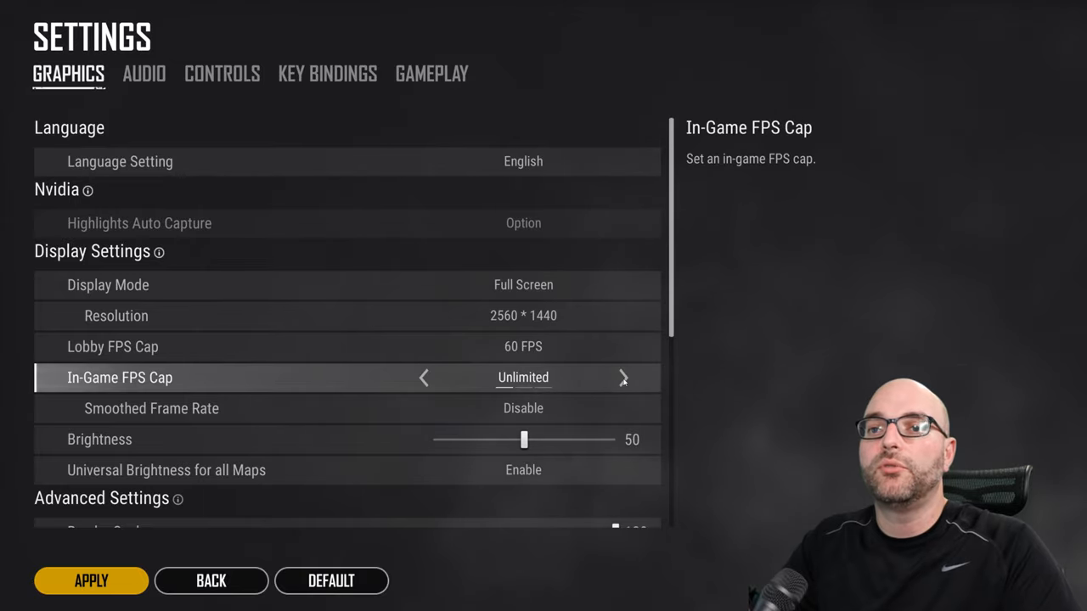
left_click(622, 377)
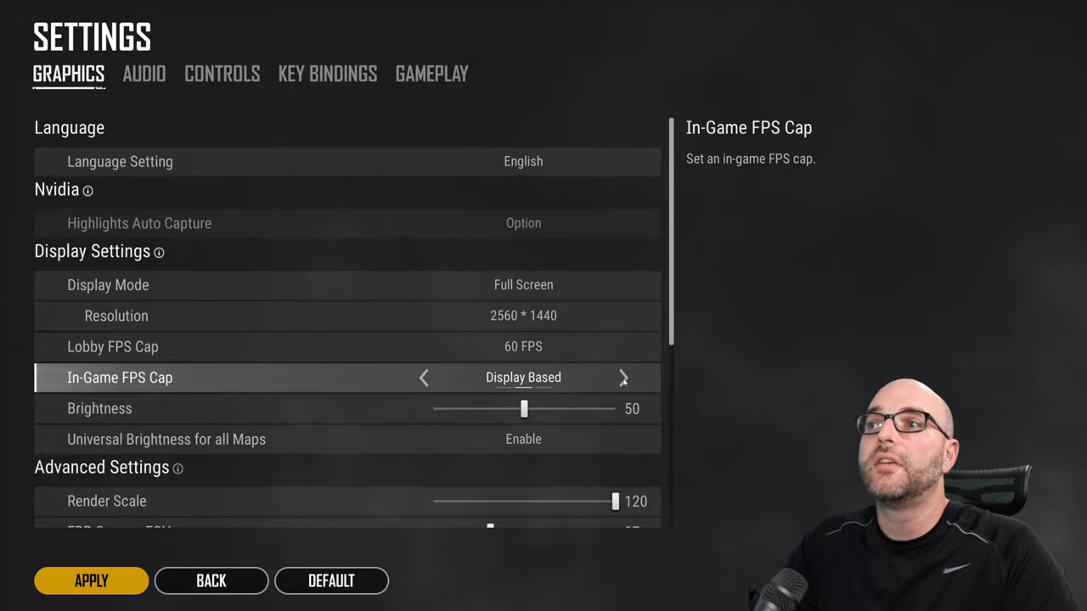
left_click(623, 377)
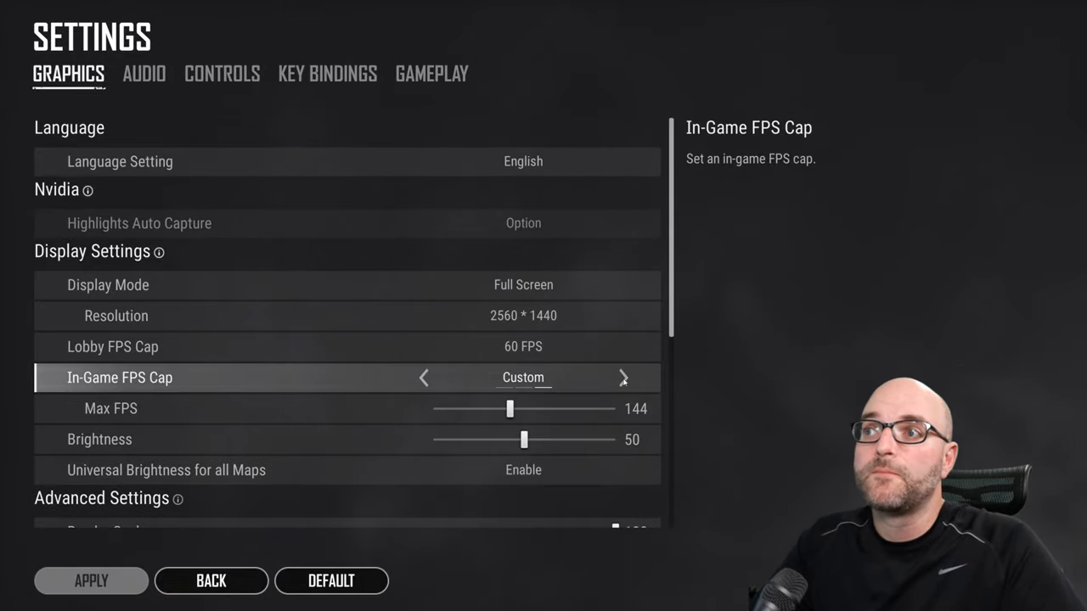
left_click(621, 377)
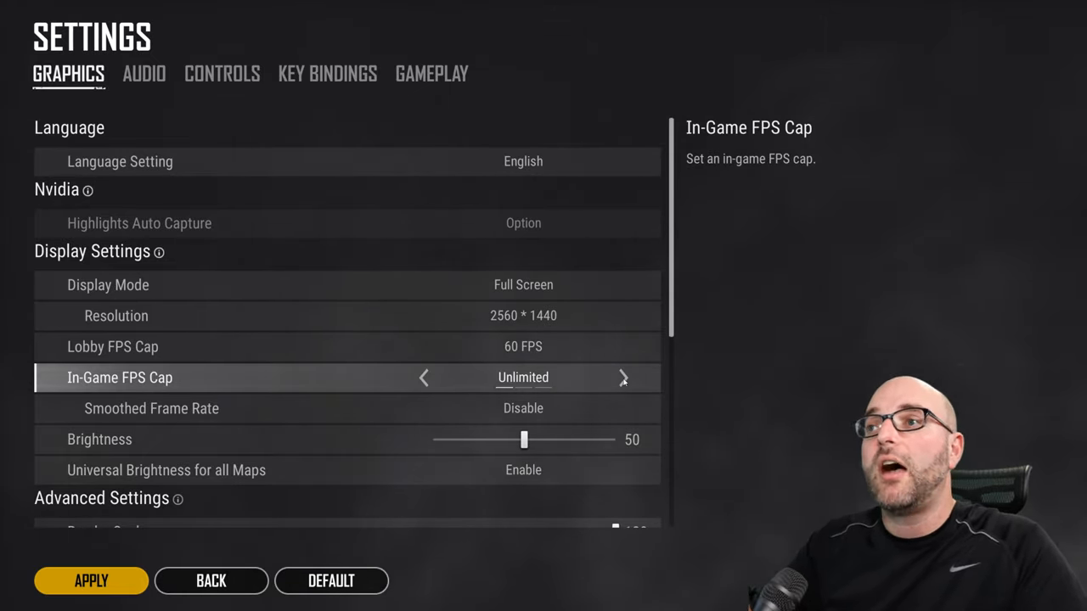
- Return the In-Game FPS Cap via Display Based to Custom with Max FPS 144
left_click(623, 378)
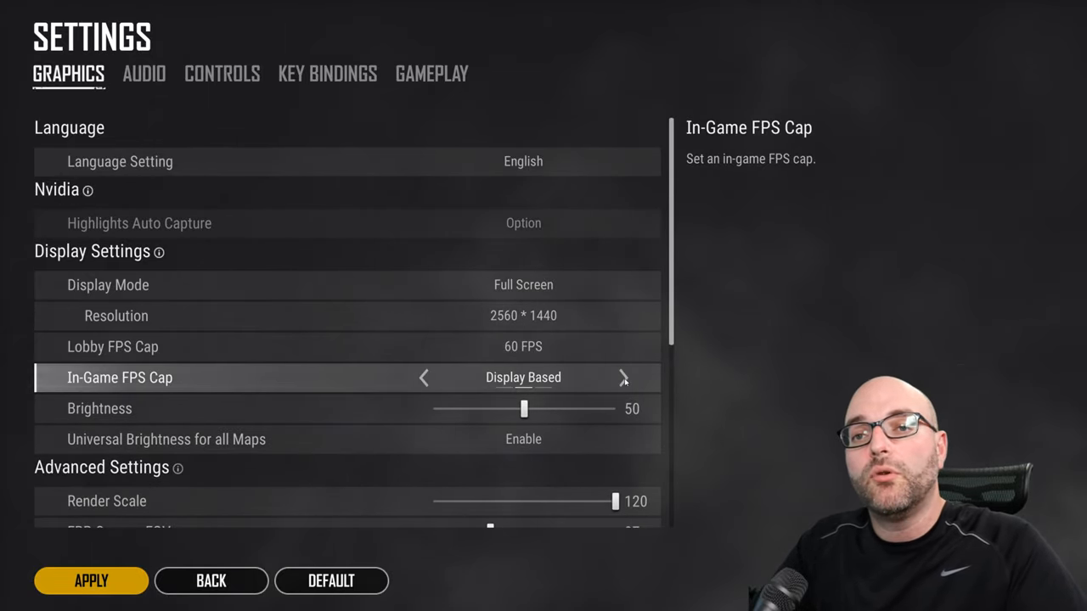
left_click(624, 378)
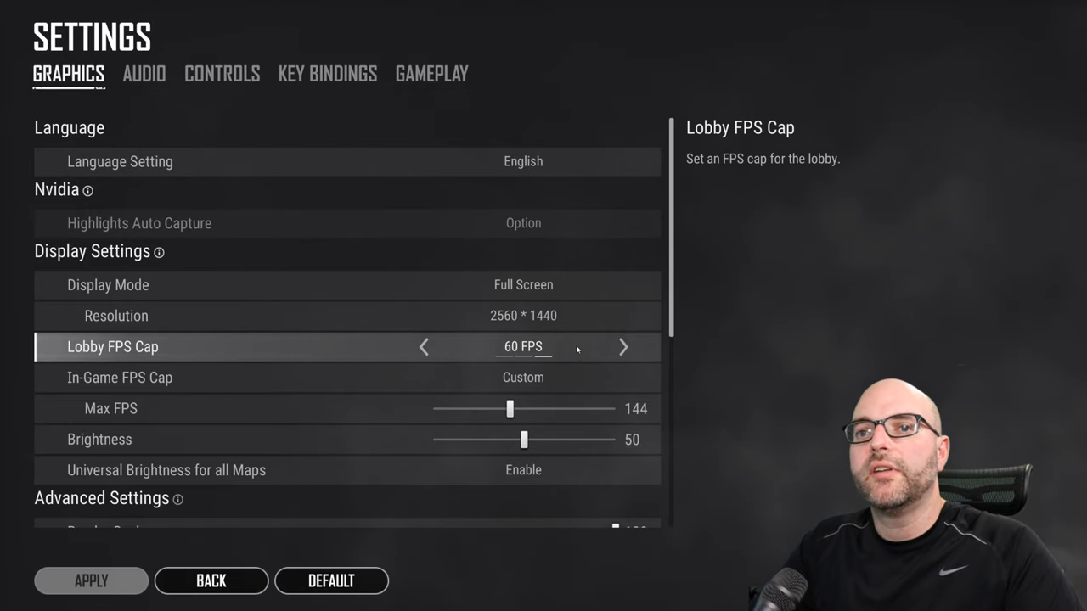
scroll("down", 3)
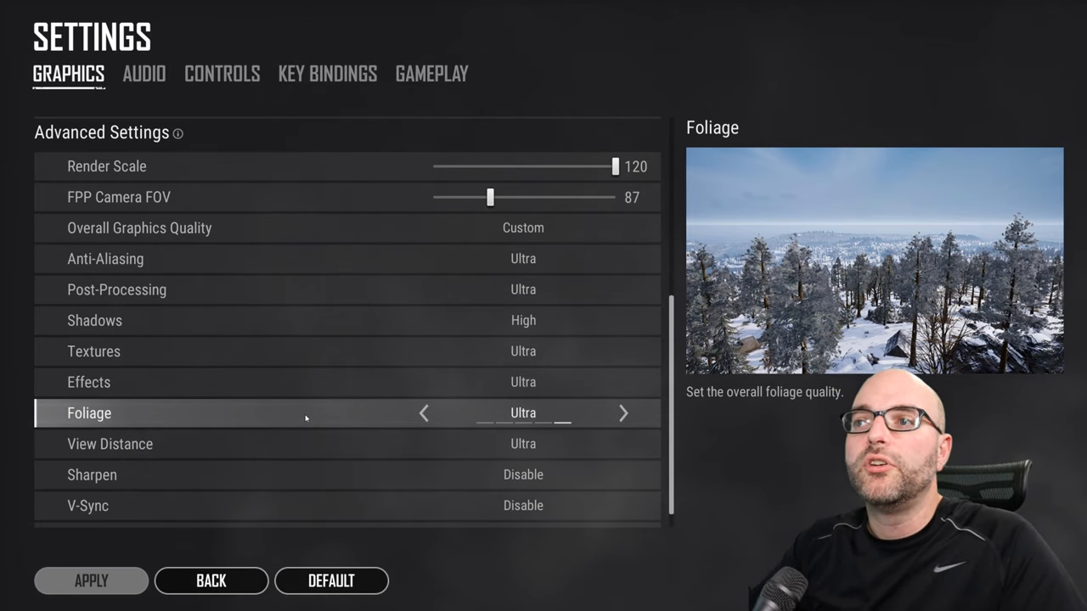
- Step Foliage quality down through Low to Very Low, leaving changes unapplied
left_click(423, 412)
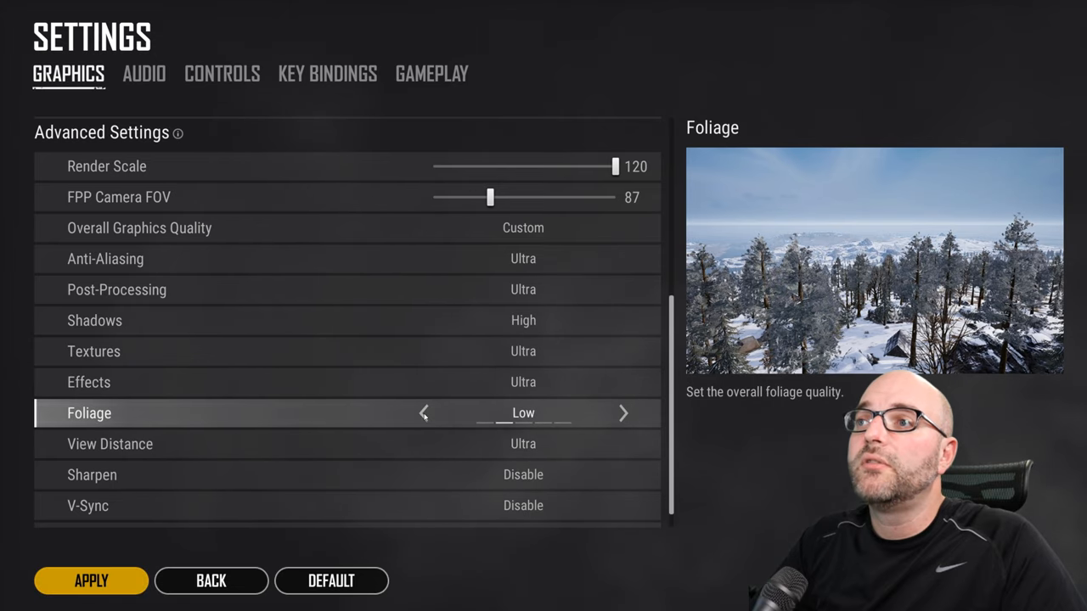
left_click(423, 413)
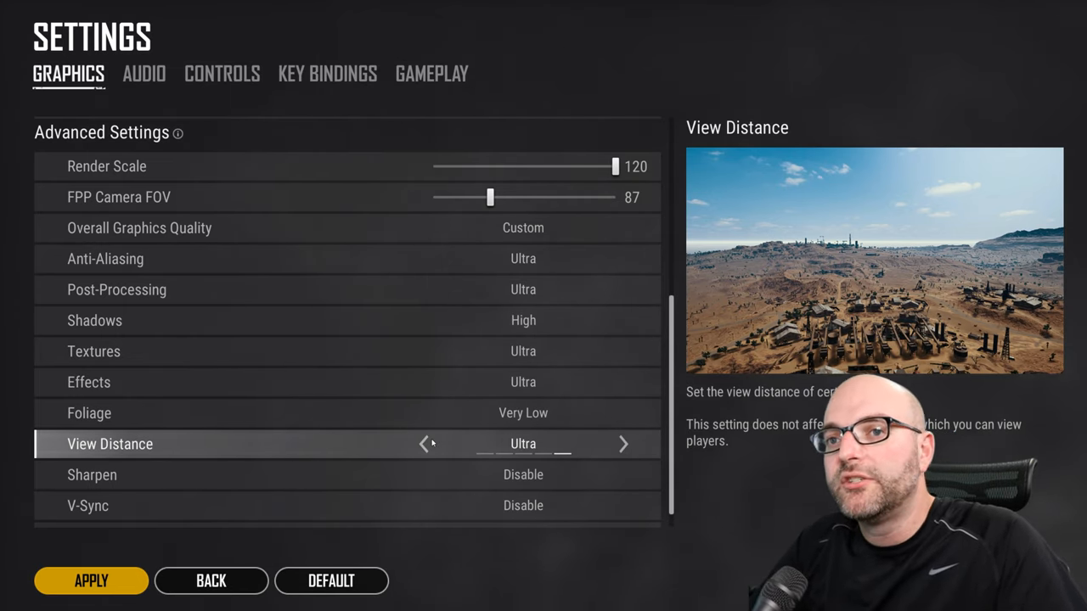
- Lower View Distance from Ultra to Very Low, then move to the Gameplay settings
left_click(426, 444)
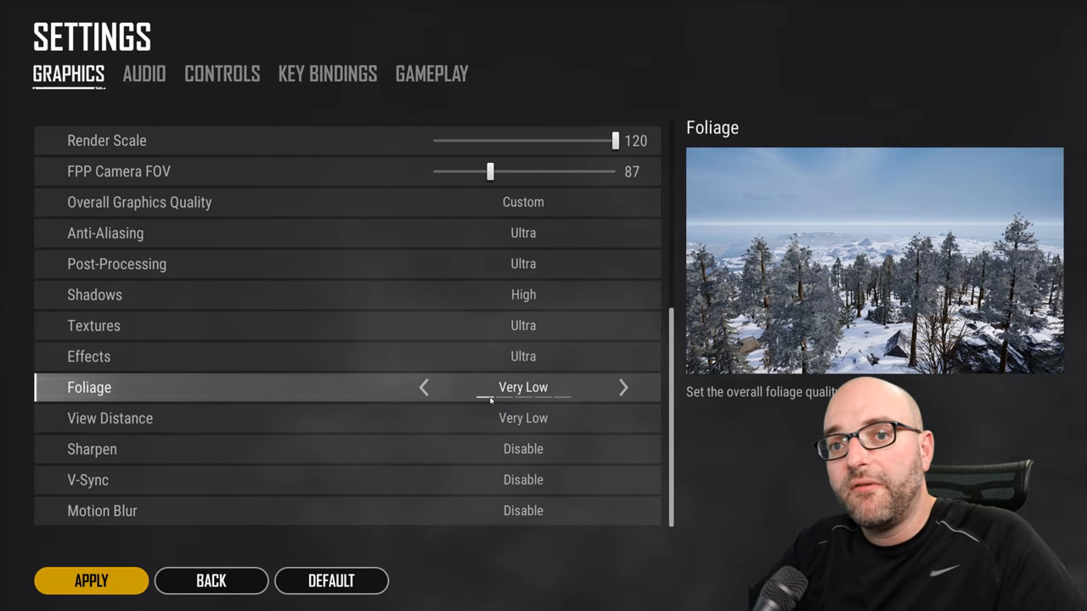
left_click(432, 74)
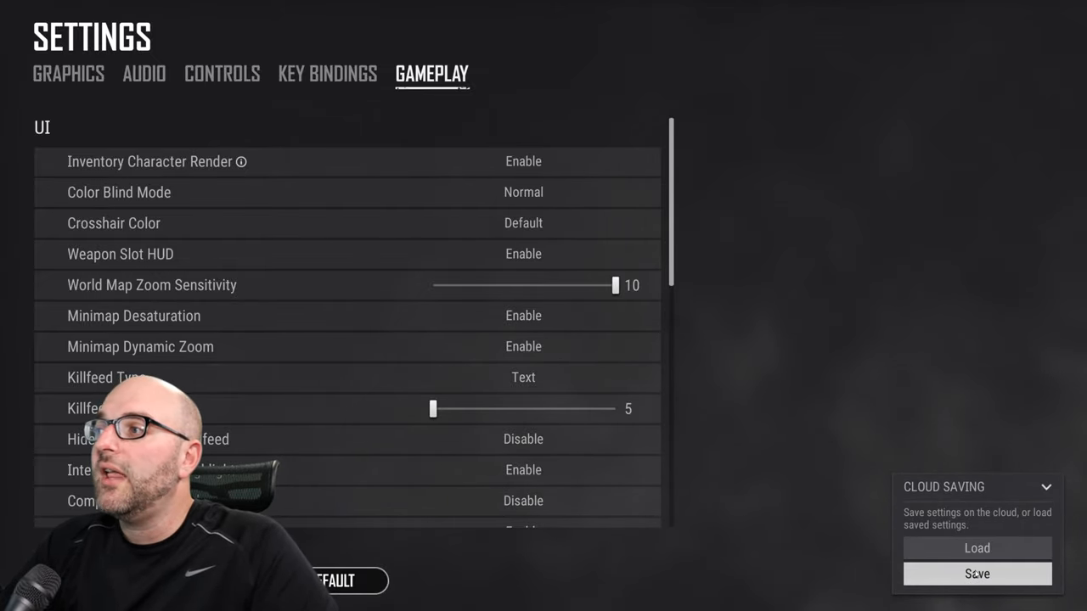
- Start saving the current settings online from the Cloud Saving panel
left_click(976, 573)
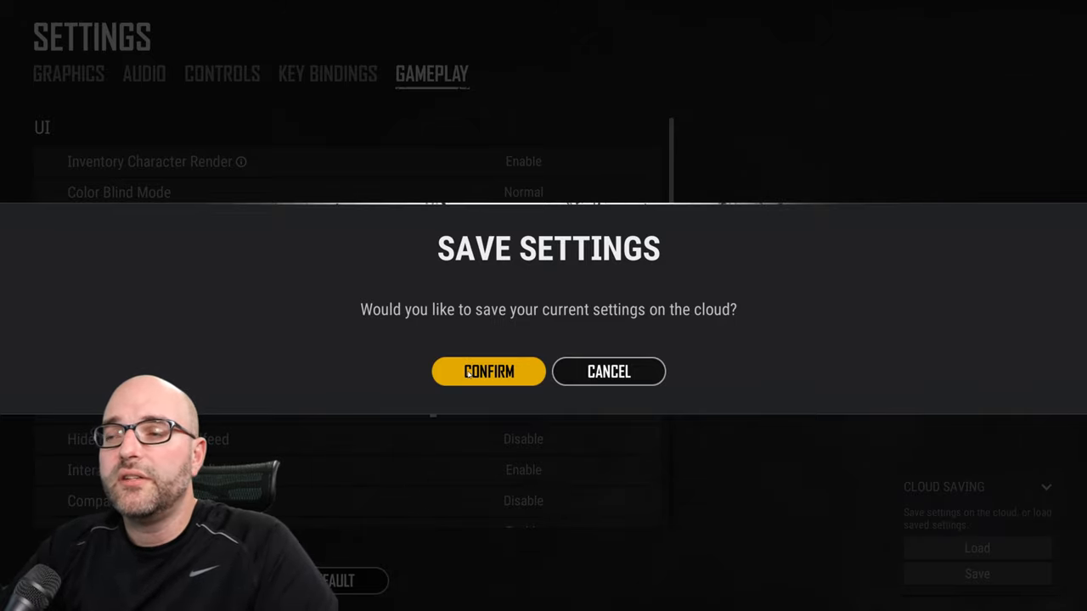
- Confirm the Save Settings prompt to upload personal settings to the cloud
left_click(488, 371)
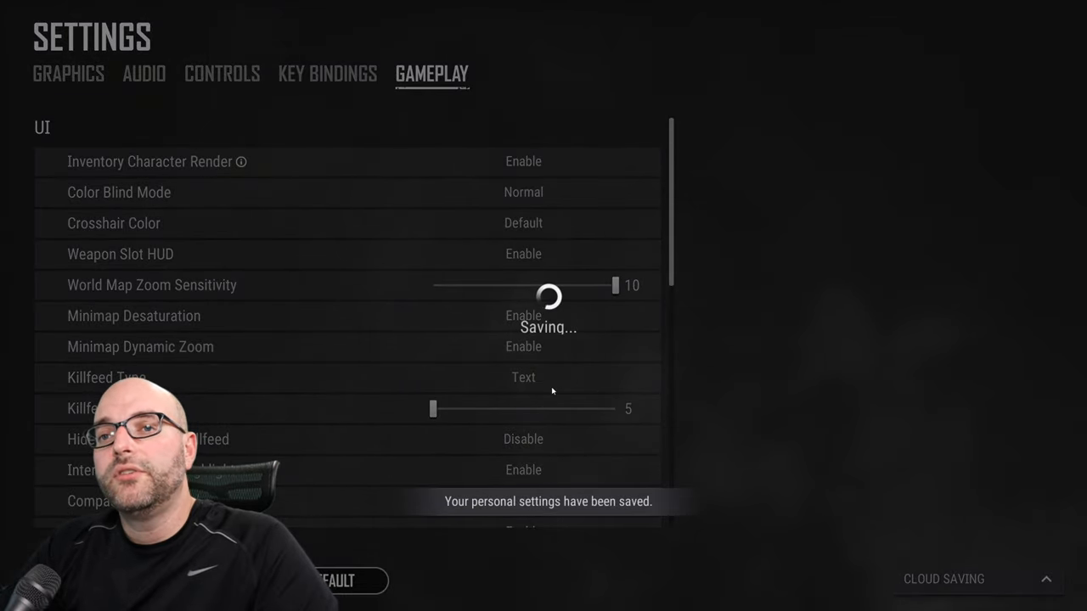